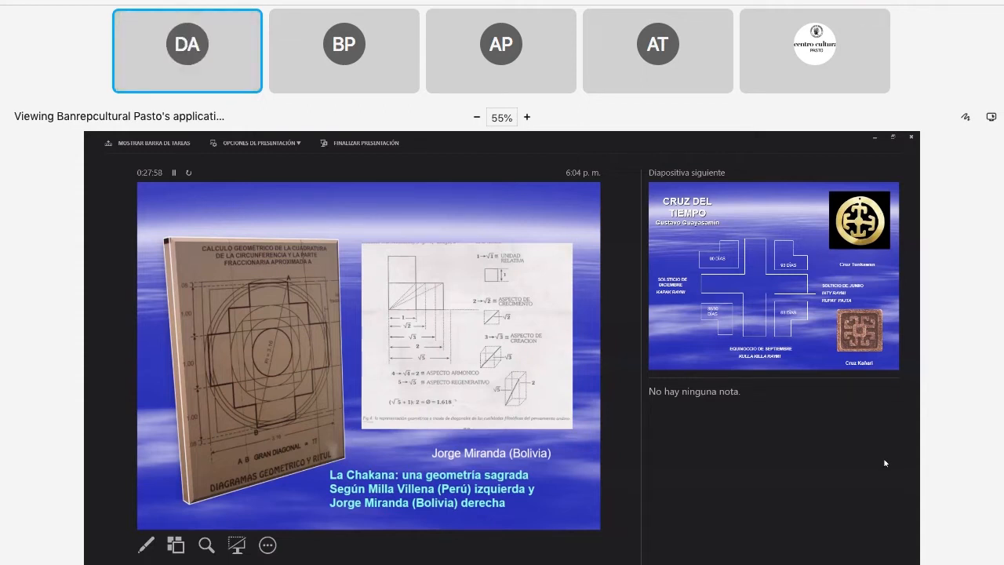
mouse_move(506, 545)
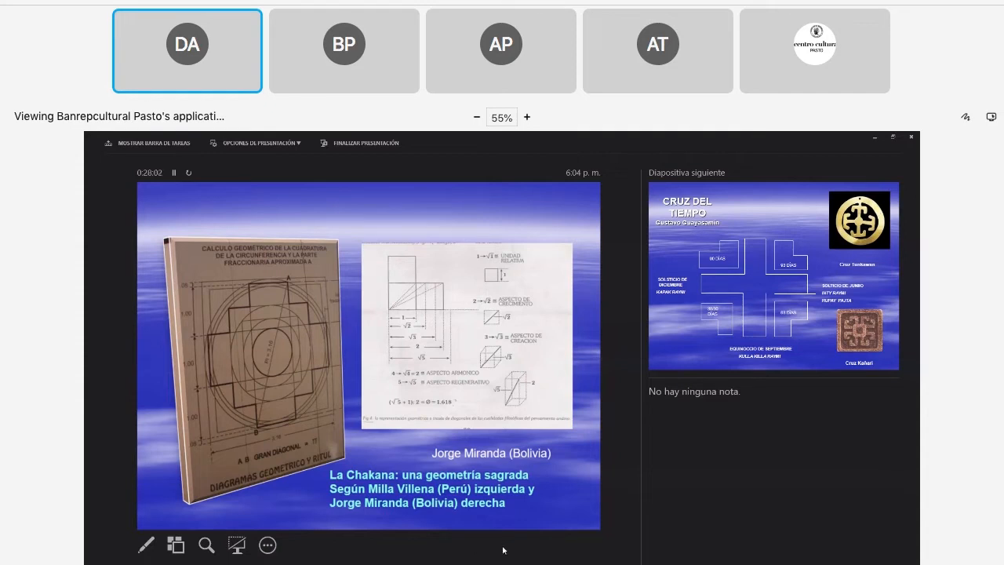
Step: Follow the presenter's advance from the Chakana geometry slide to the Calendario Andino ecuatorial slide
click(343, 44)
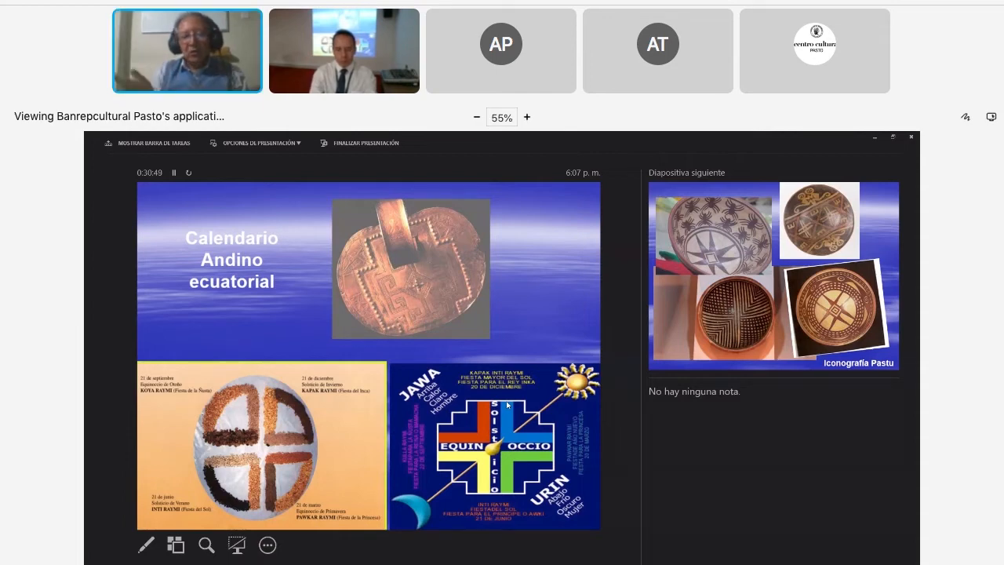
click(526, 117)
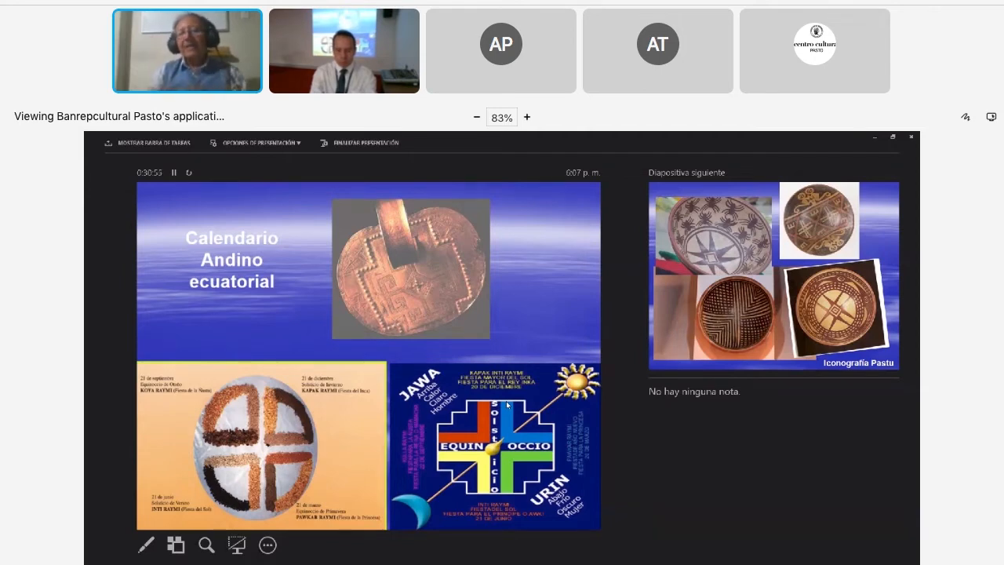
click(476, 117)
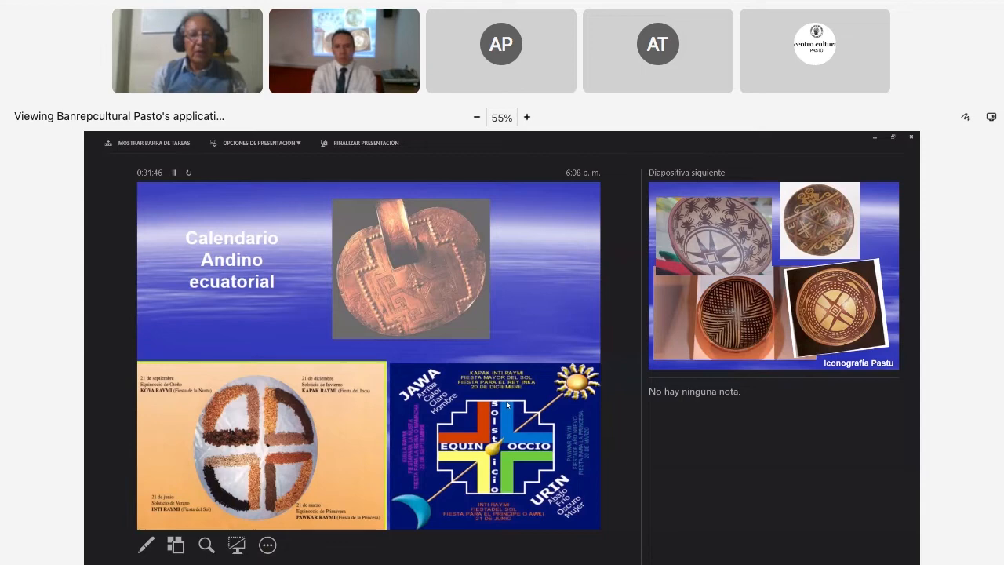
click(187, 50)
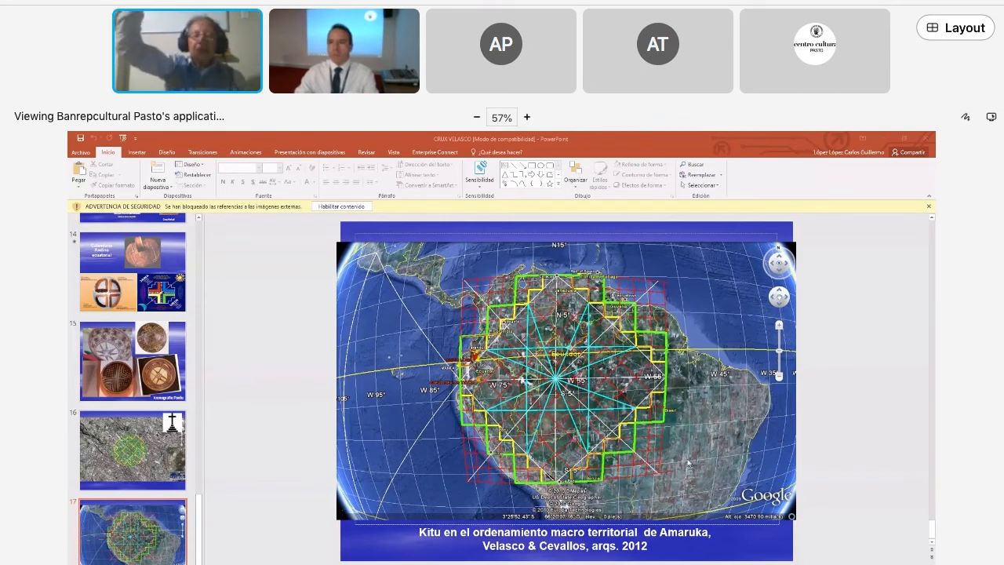
mouse_move(900, 199)
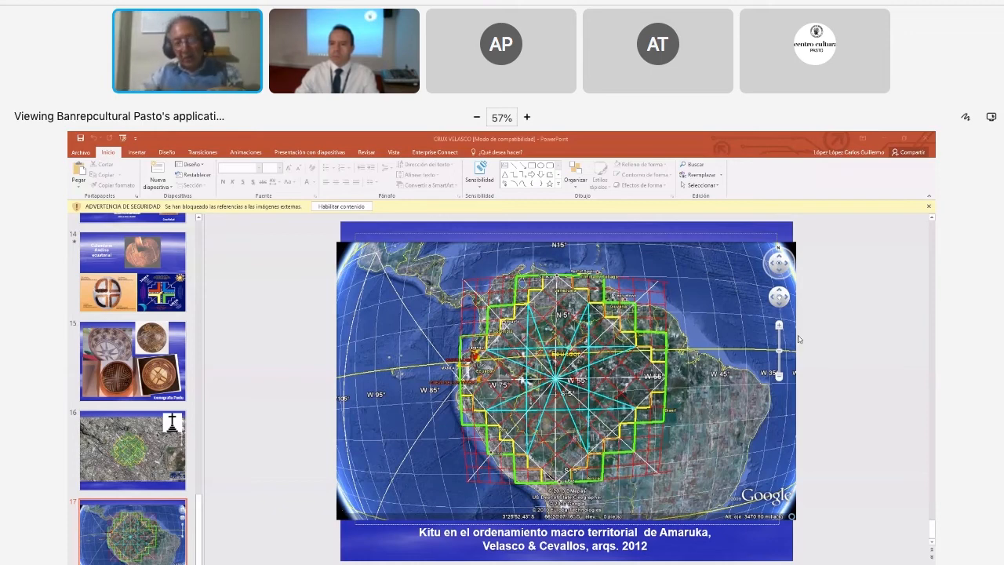
mouse_move(845, 440)
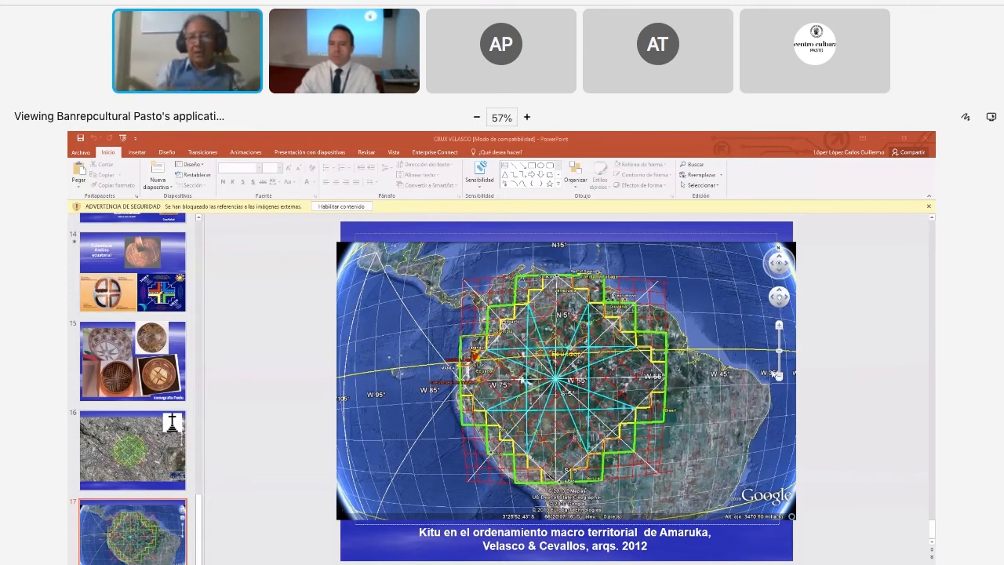
mouse_move(880, 362)
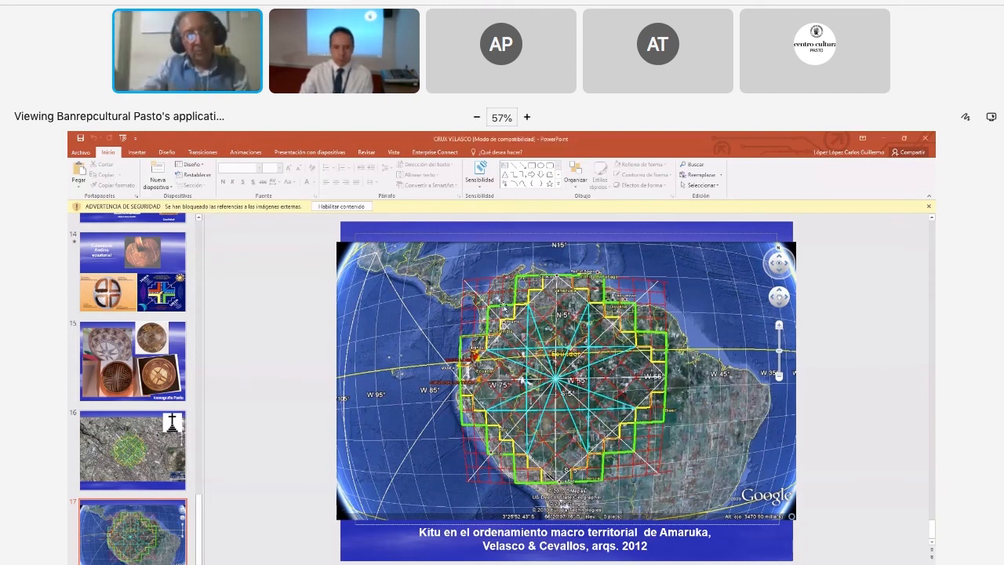
mouse_move(372, 405)
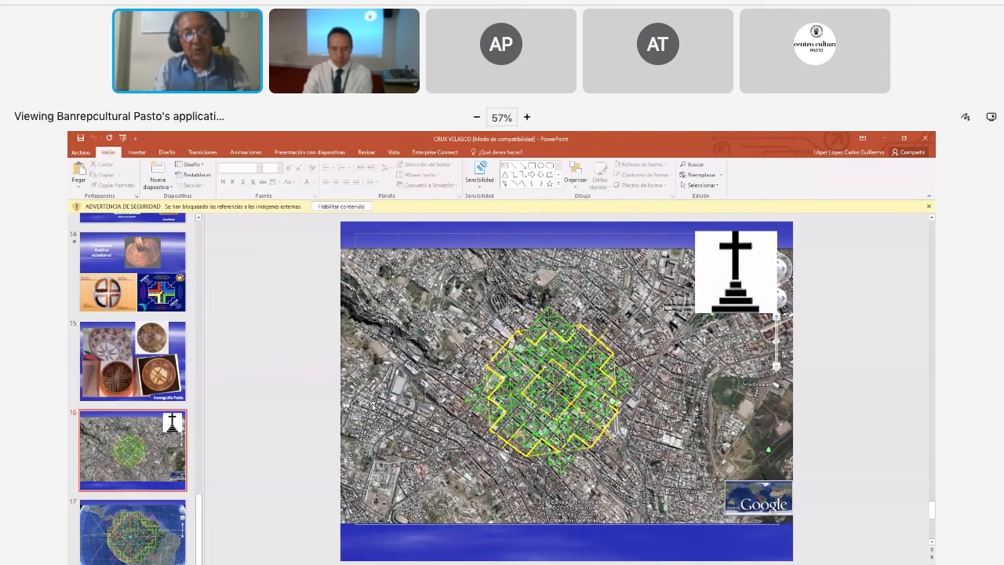
Step: Watch the presenter step back from slide 17 to slide 15, the Pastu painted bowls
click(131, 361)
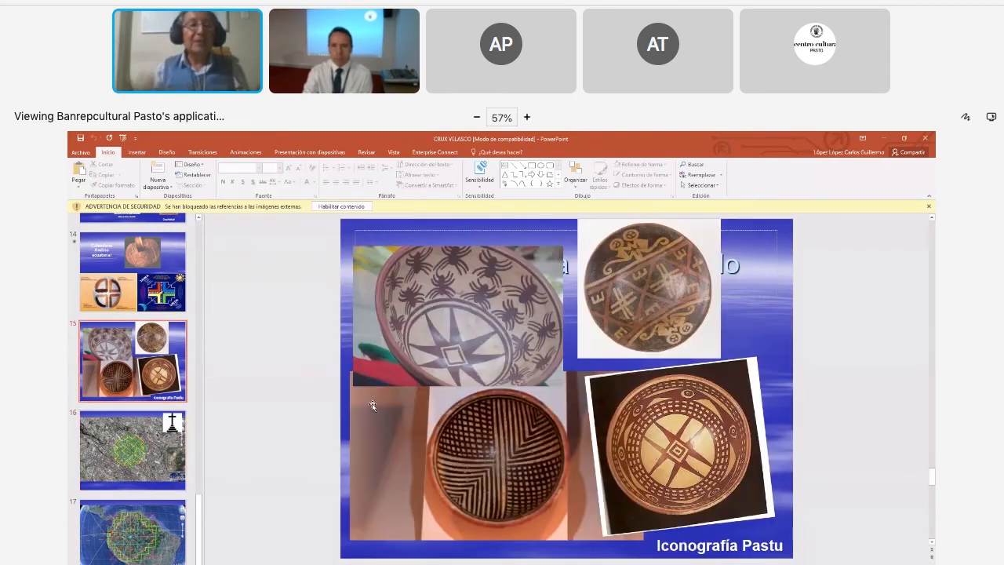